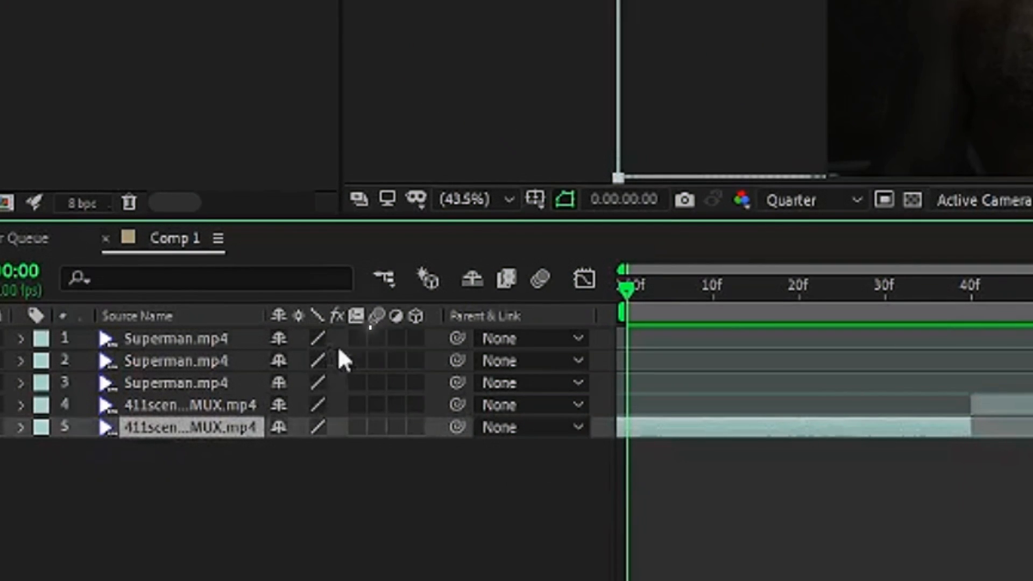
Step: Enable the Motion Blur and Frame Blending switches for all five clip layers
click(507, 277)
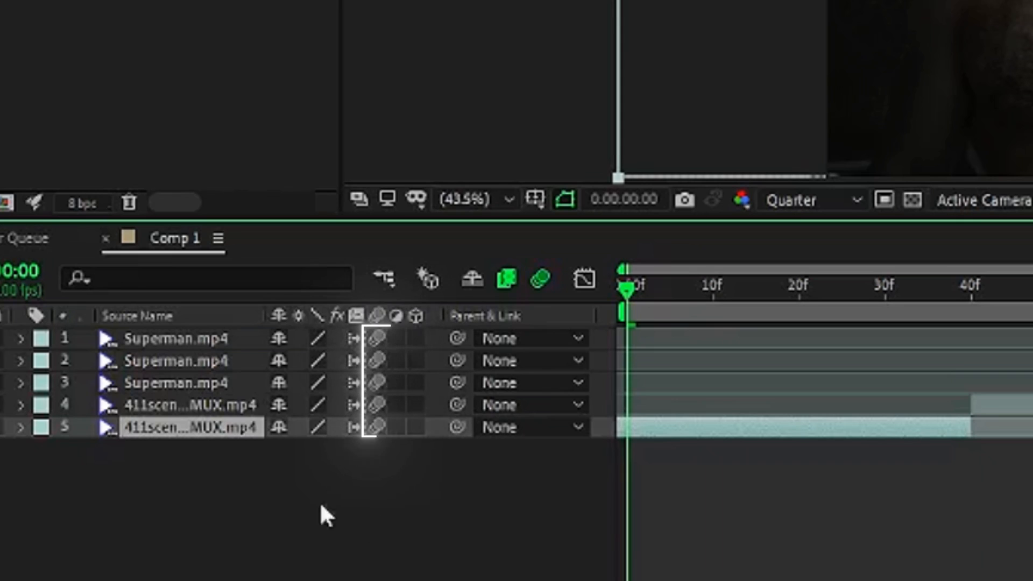
Step: Pre-compose the selected clip layer into its own composition
right_click(191, 426)
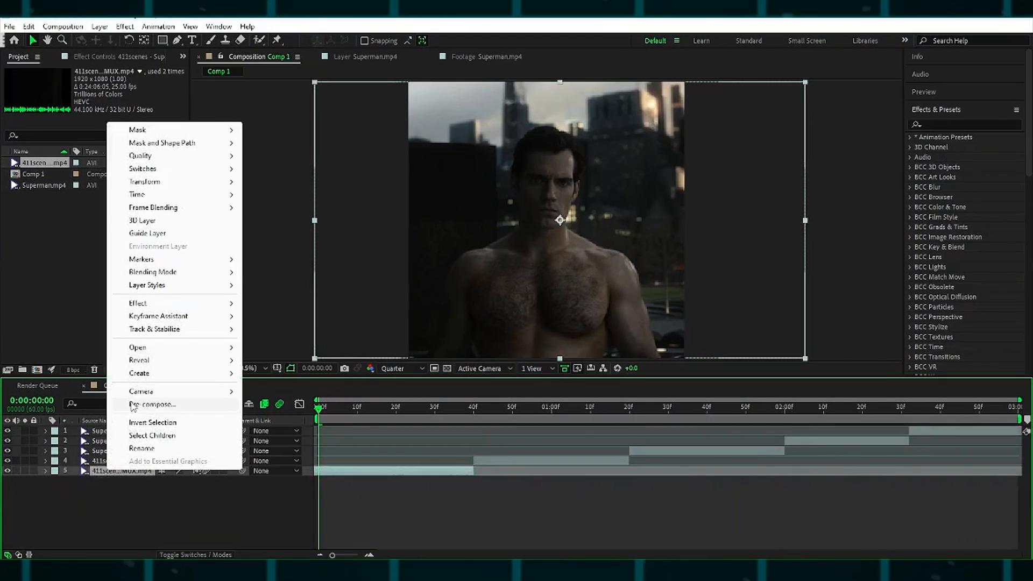
click(152, 404)
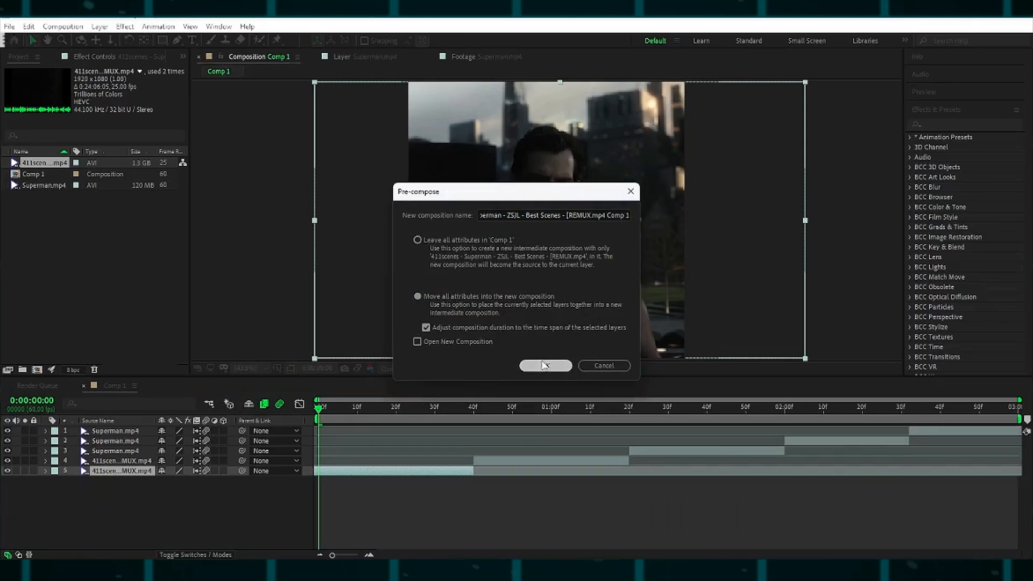
click(545, 366)
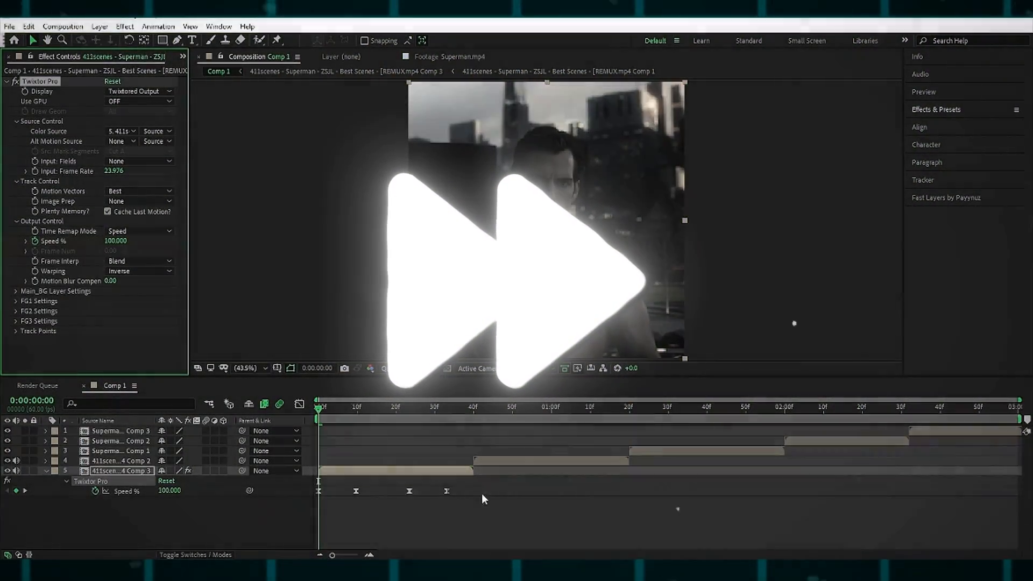
Step: Set Twixtor Pro's Color Source for layers 3 and 2 to their own clips
click(469, 407)
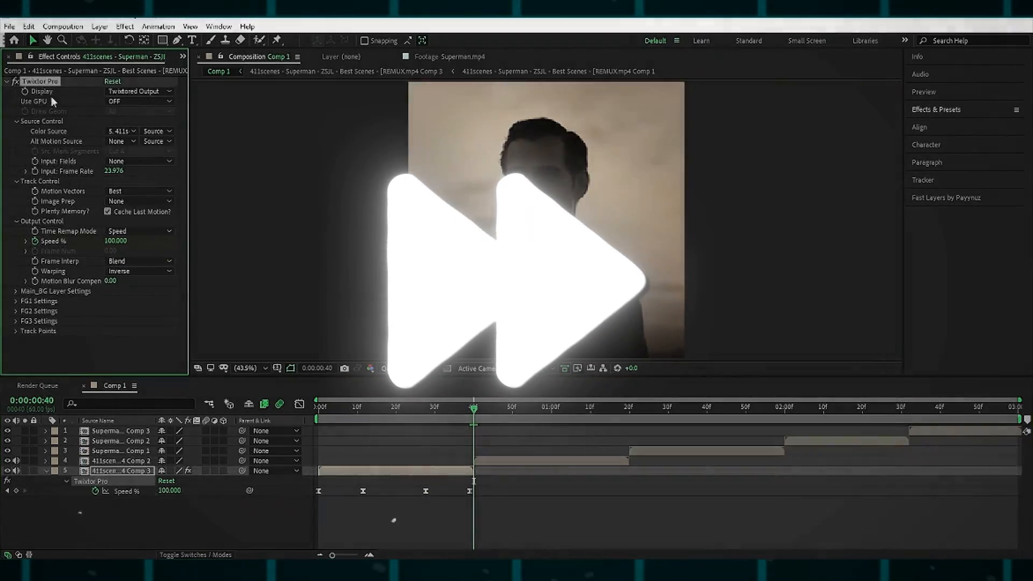
click(124, 130)
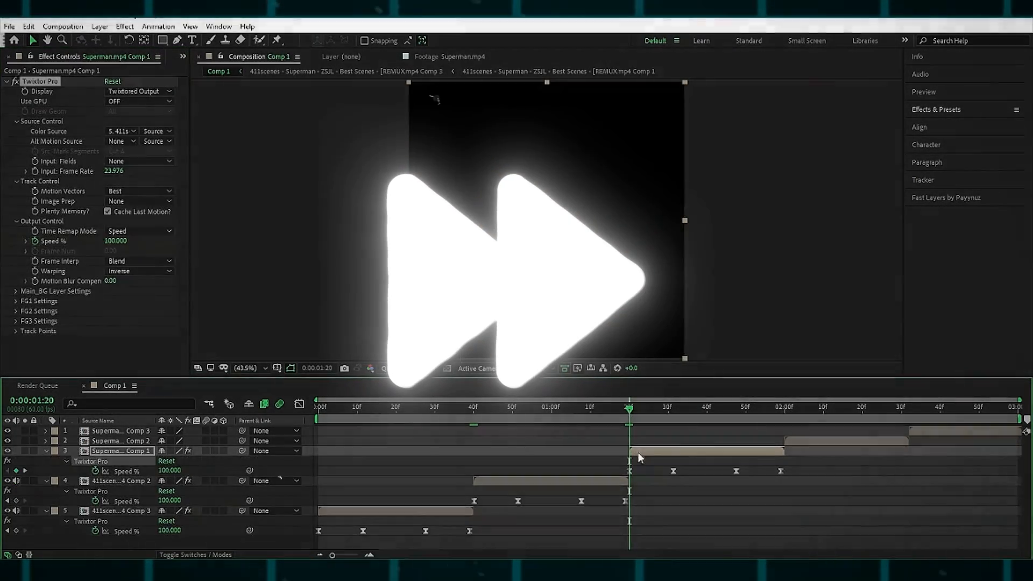
click(156, 131)
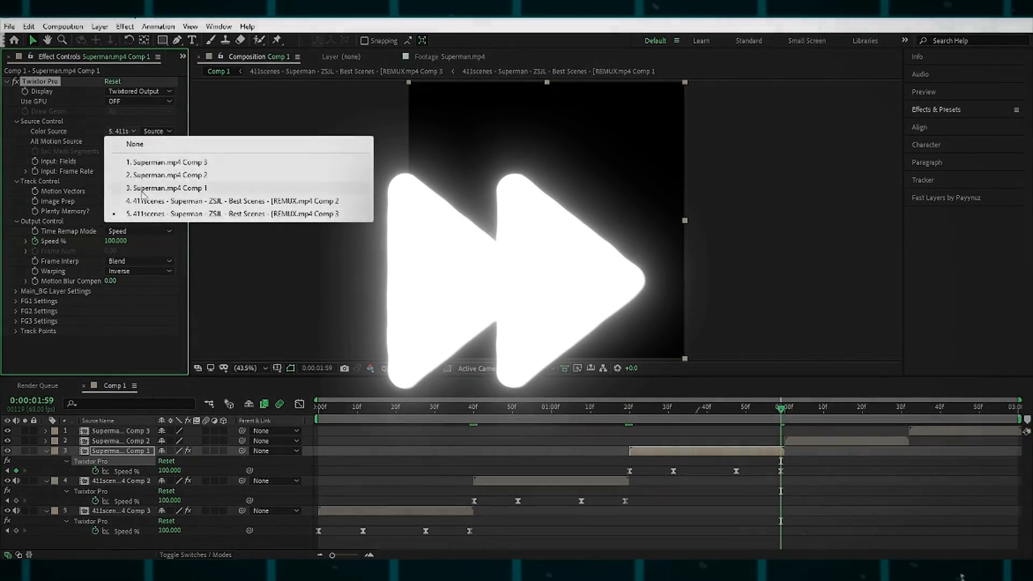
click(169, 175)
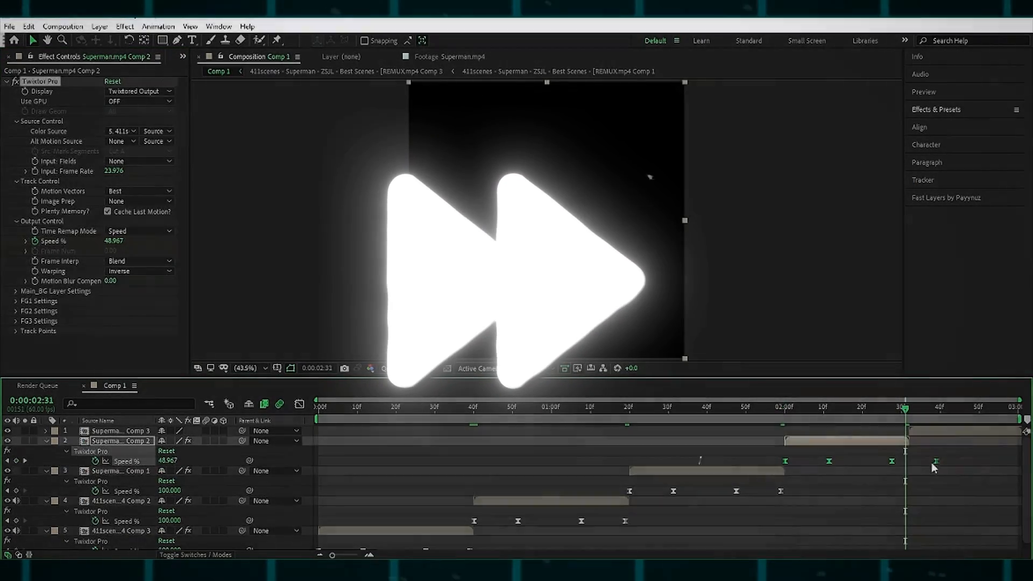
click(158, 130)
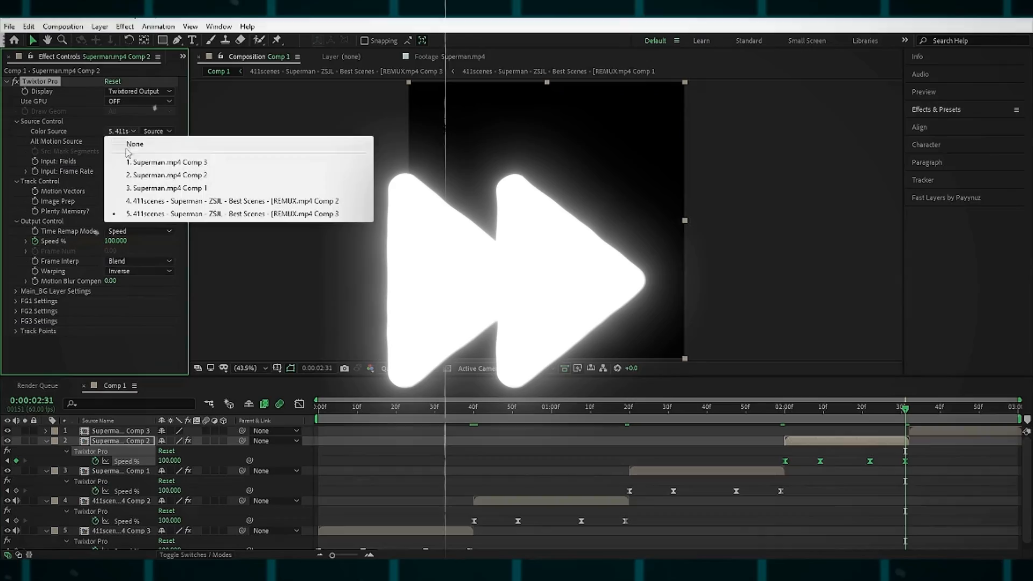
click(169, 162)
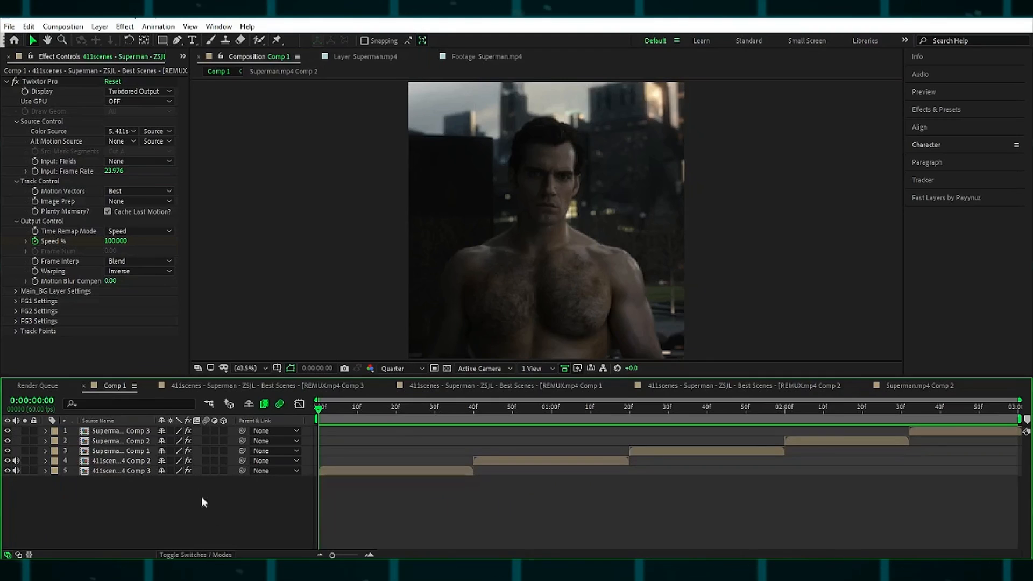
Step: Add an adjustment layer to Comp 1 from the Fast Layers panel
click(947, 197)
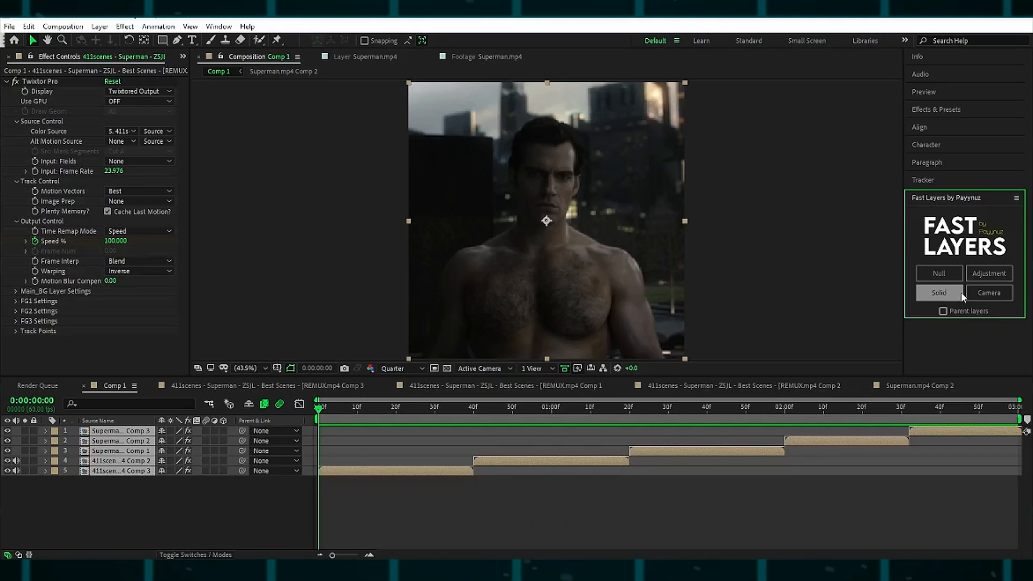
click(988, 274)
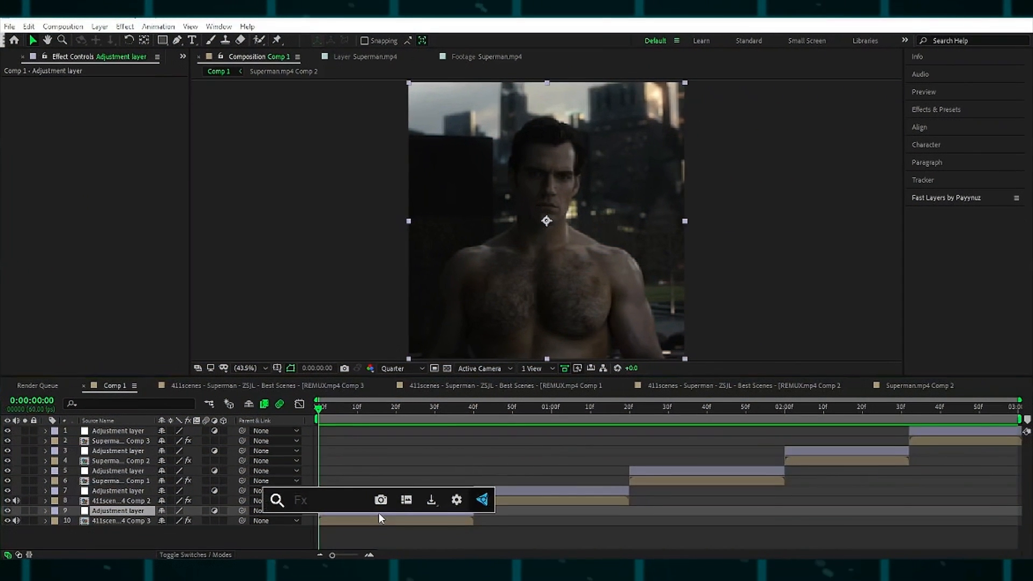
Step: Apply S_BlurMoCurves and set both Wrap X and Wrap Y to Reflect
text(s_)
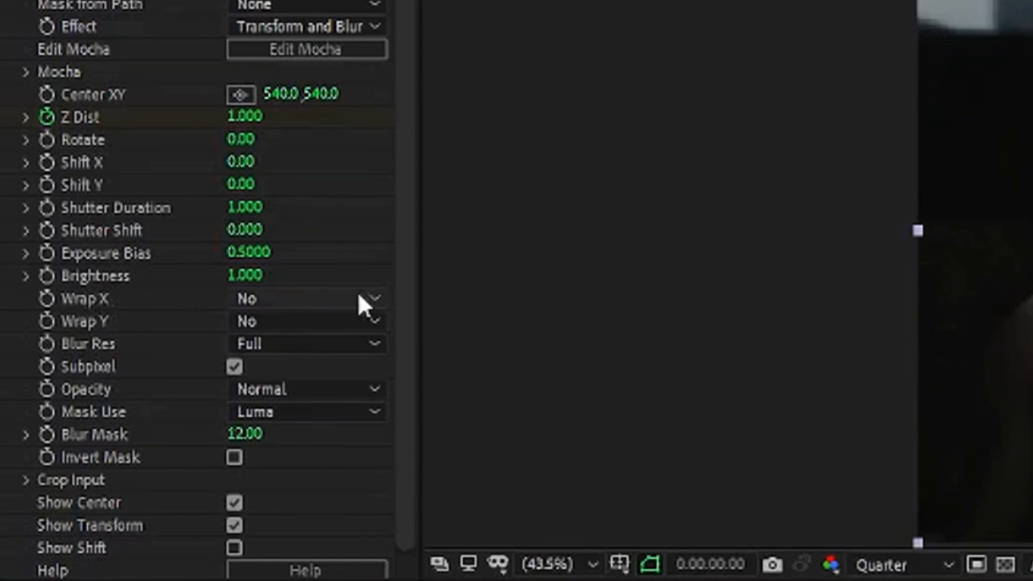
click(306, 297)
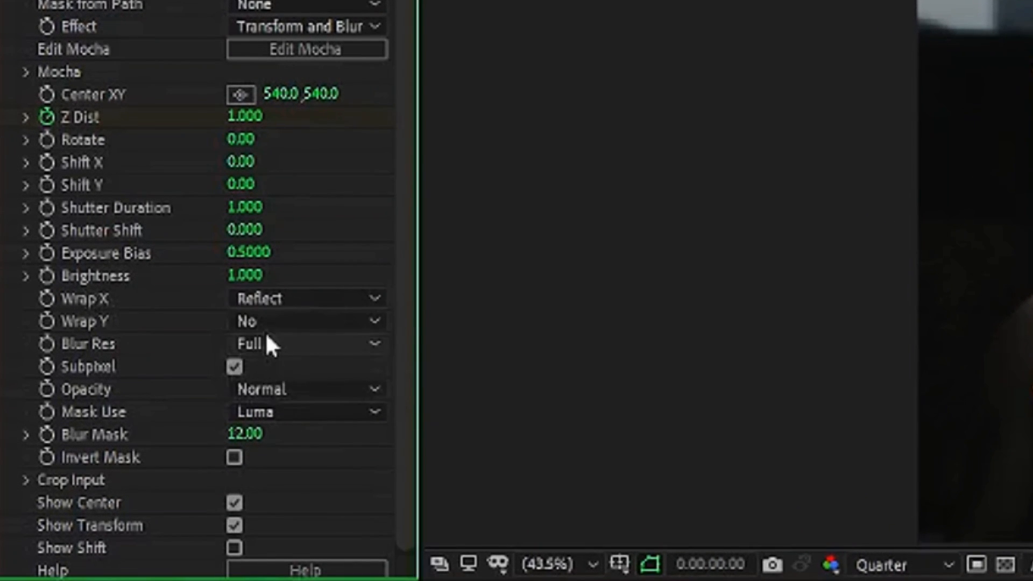
click(306, 321)
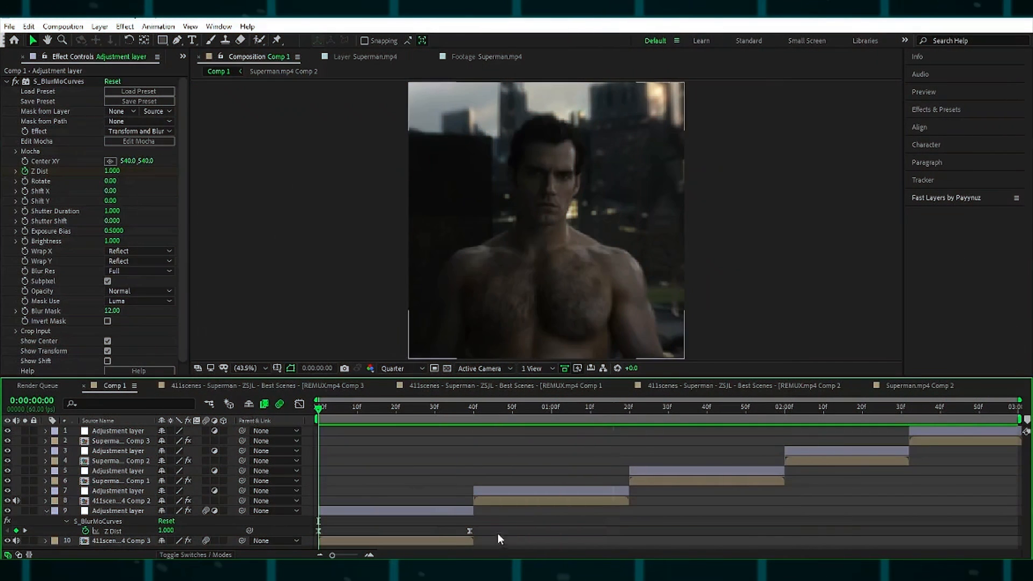
Step: Copy the S_BlurMoCurves zoom with its keyframes and paste it onto the next adjustment layer
key(ctrl+c)
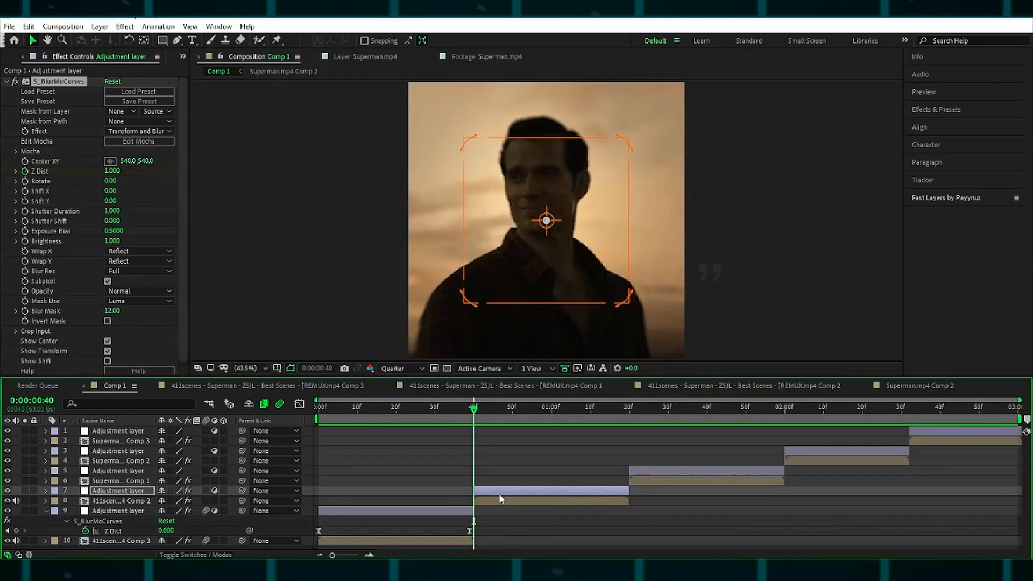
key(alt)
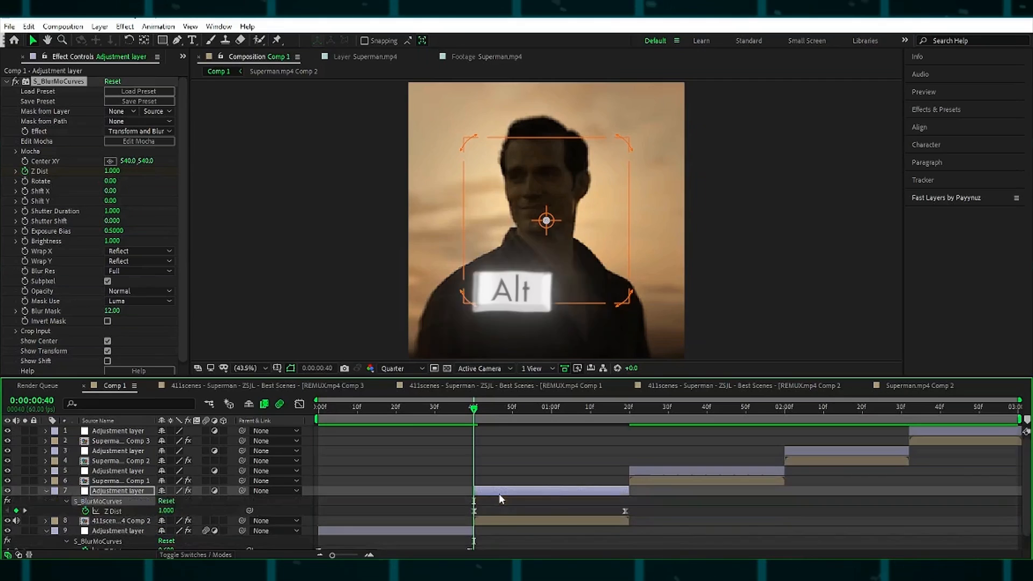
click(625, 406)
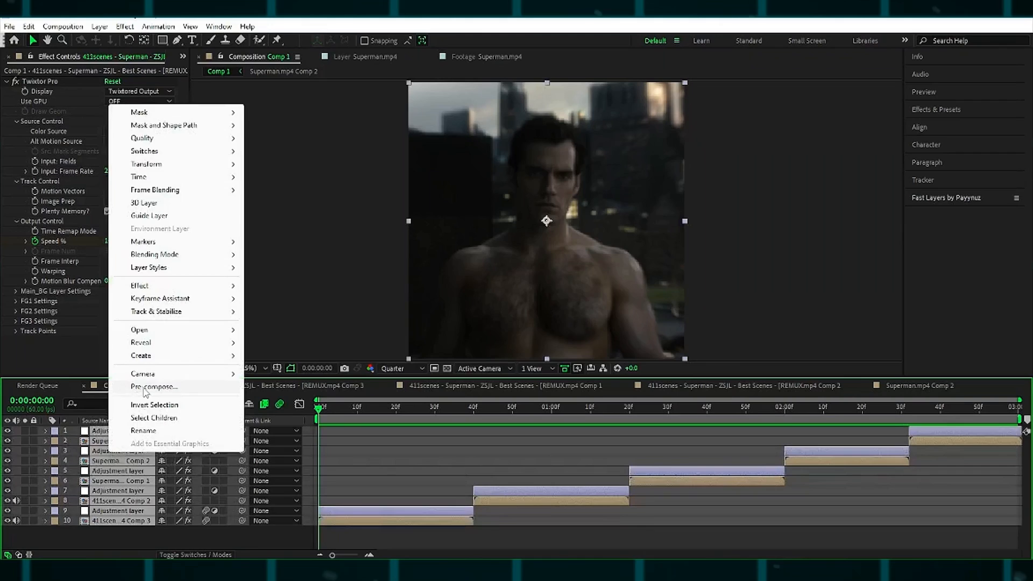
Step: Select all Comp 1 layers and pre-compose them into one composition
click(154, 386)
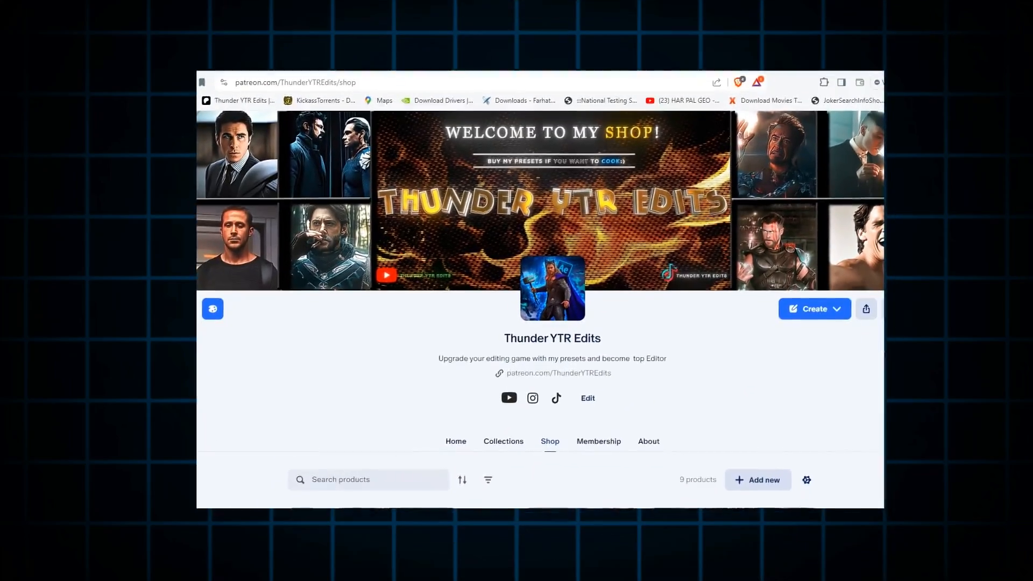
Step: Scroll through the Patreon preset products, then queue Comp 1 for rendering
scroll(down, 3)
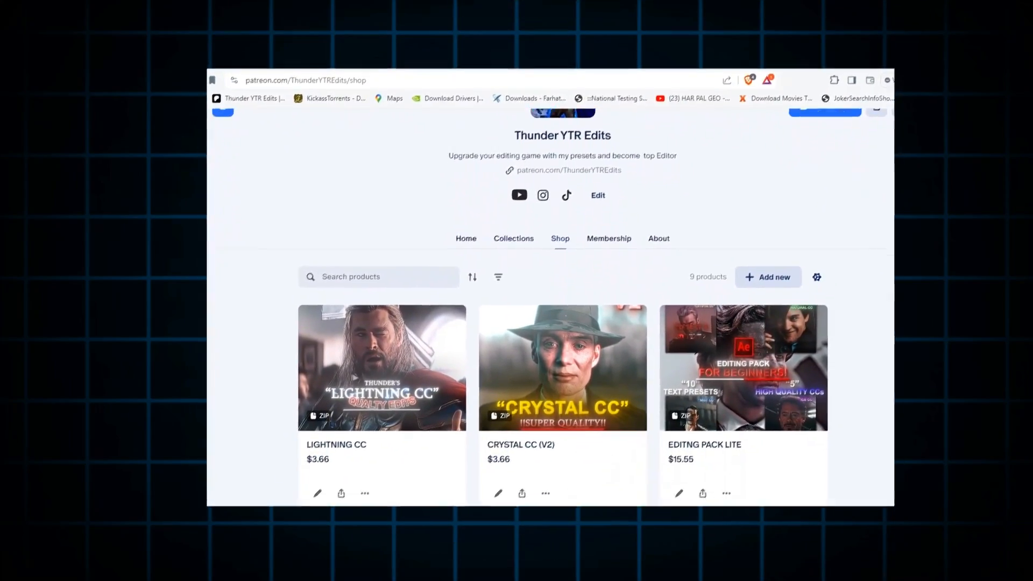
scroll(down, 3)
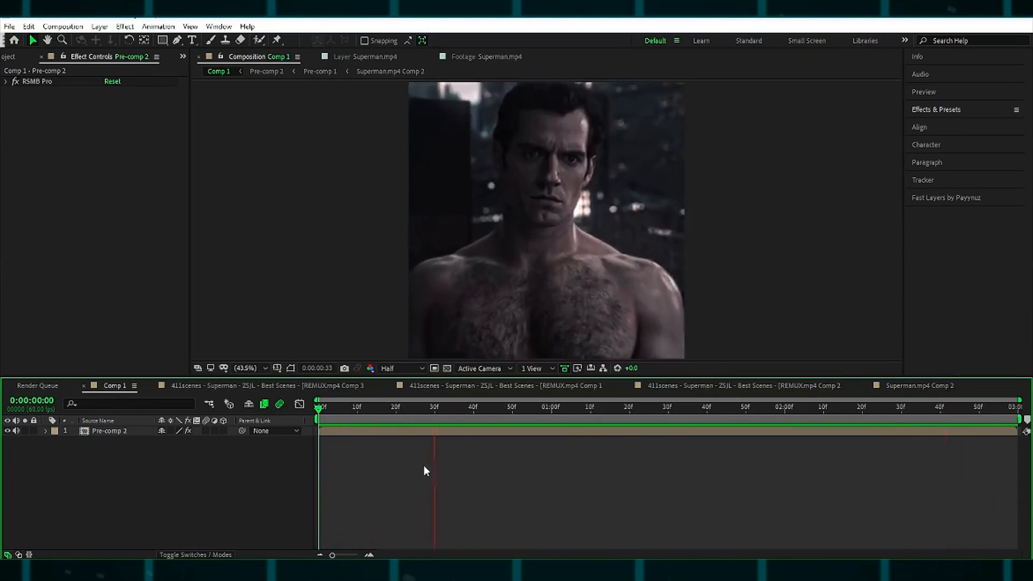
click(9, 26)
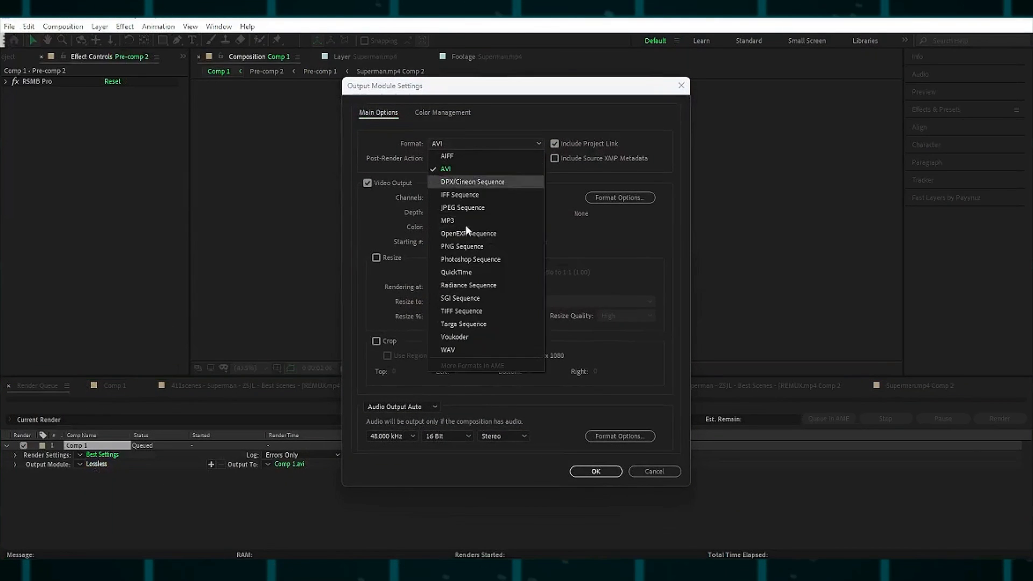
Step: Set the output format to Voukoder using the 4:2:0 Lossless, 8bit projects preset
click(454, 337)
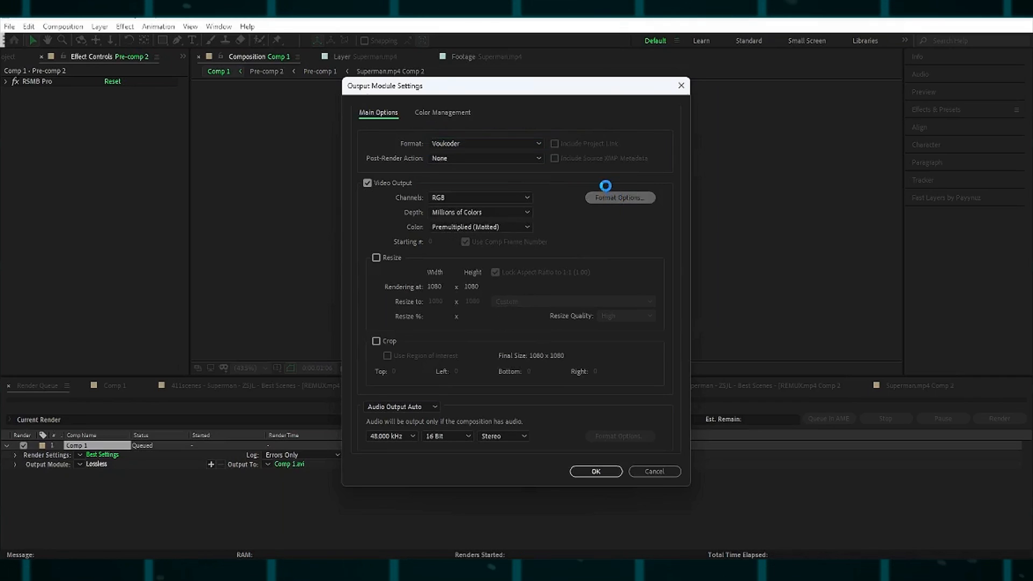
mouse_move(596, 212)
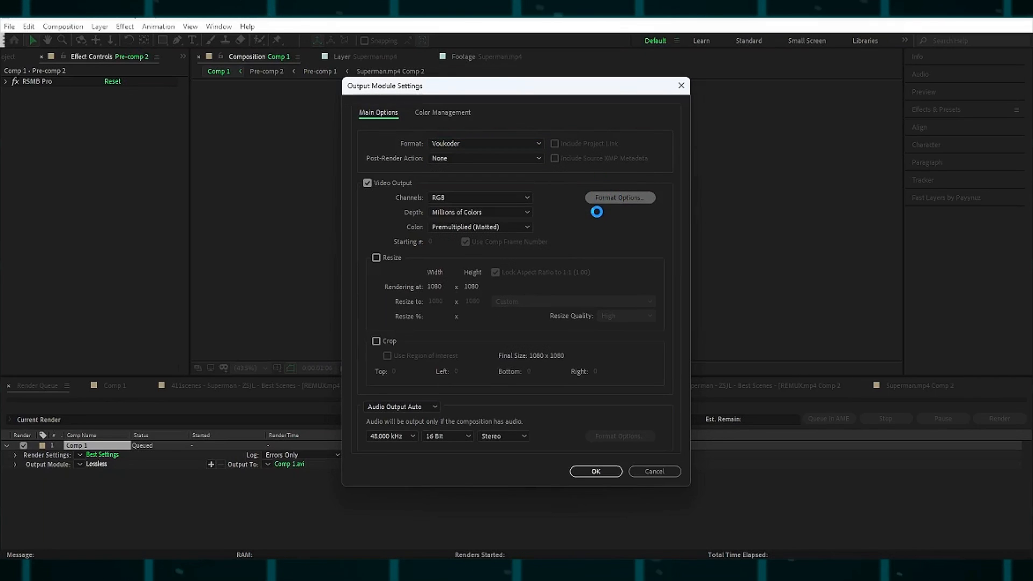
click(619, 198)
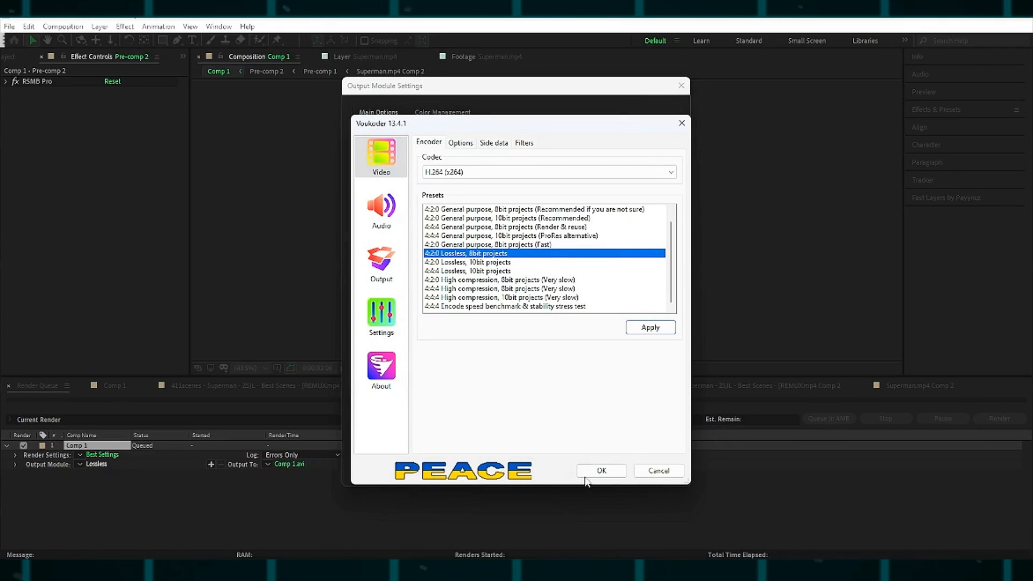
click(600, 470)
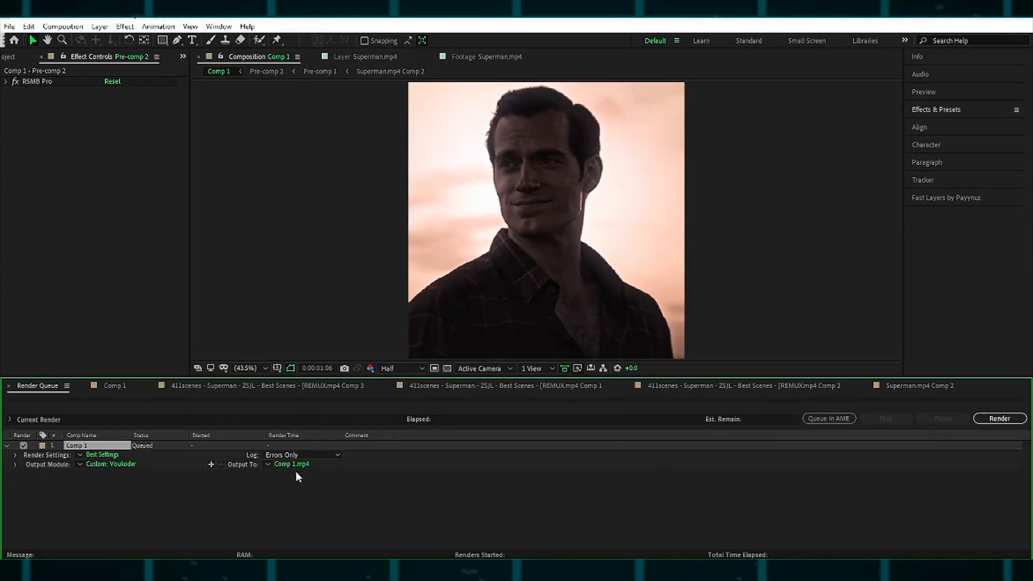
mouse_move(998, 418)
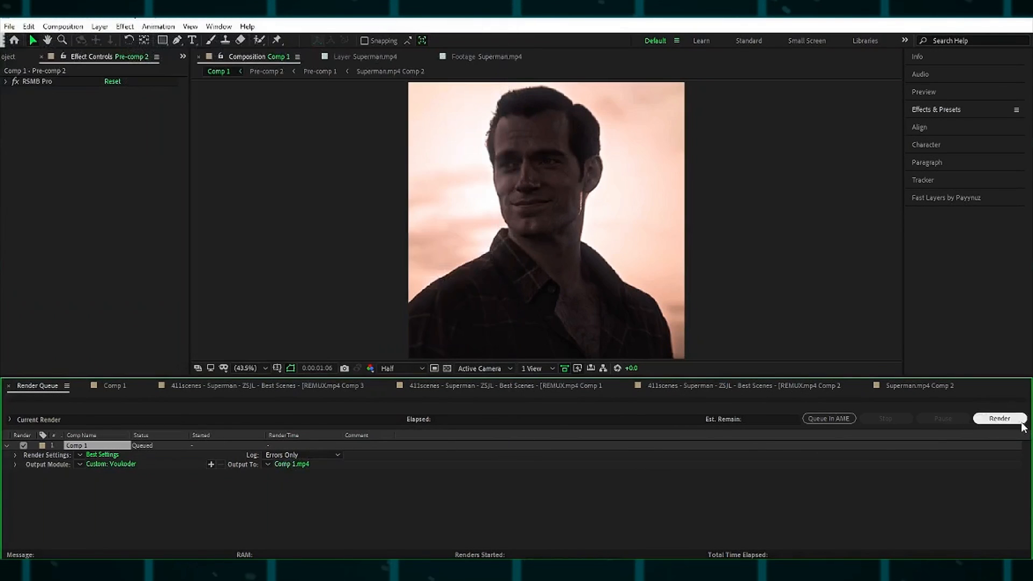
Step: Start the Render Queue to write Comp 1 to Comp 1.mp4
click(998, 418)
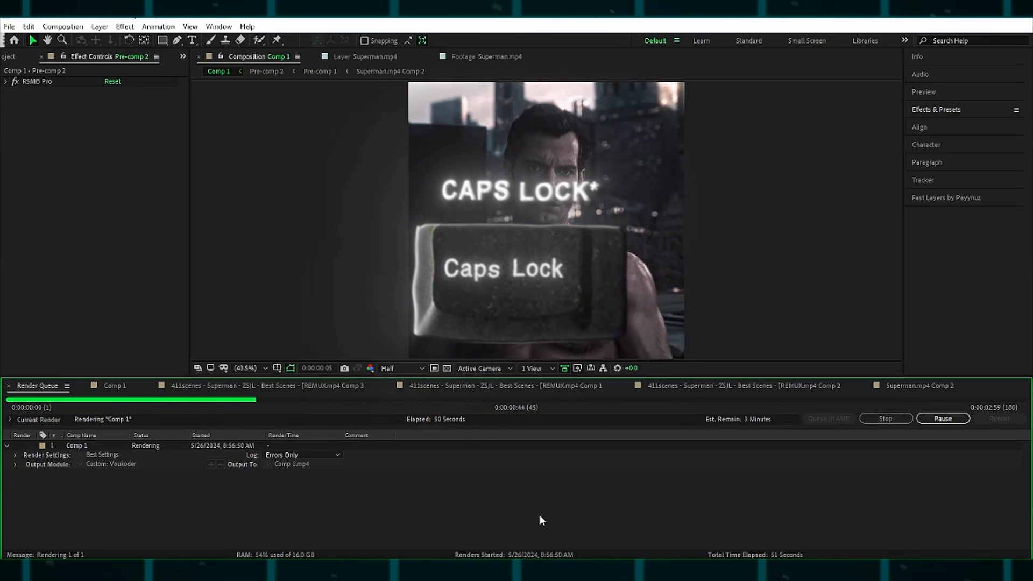